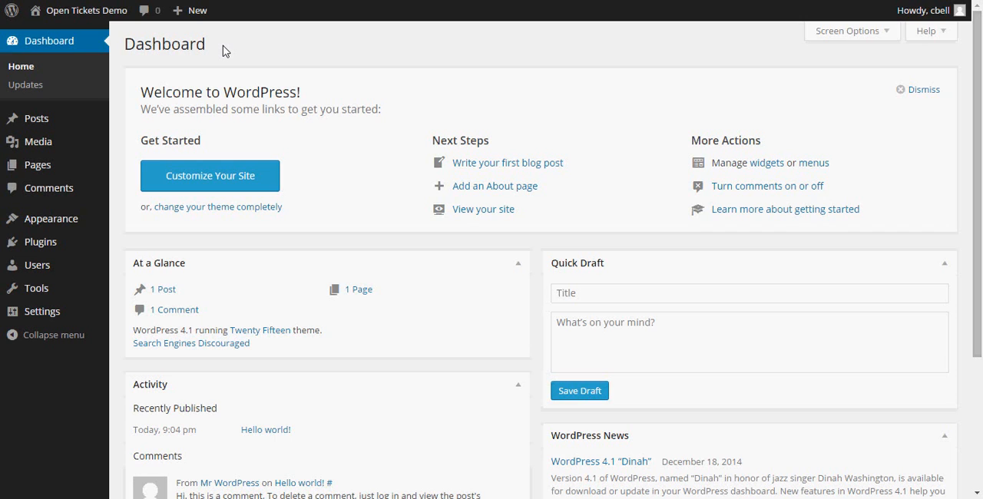
mouse_move(18, 260)
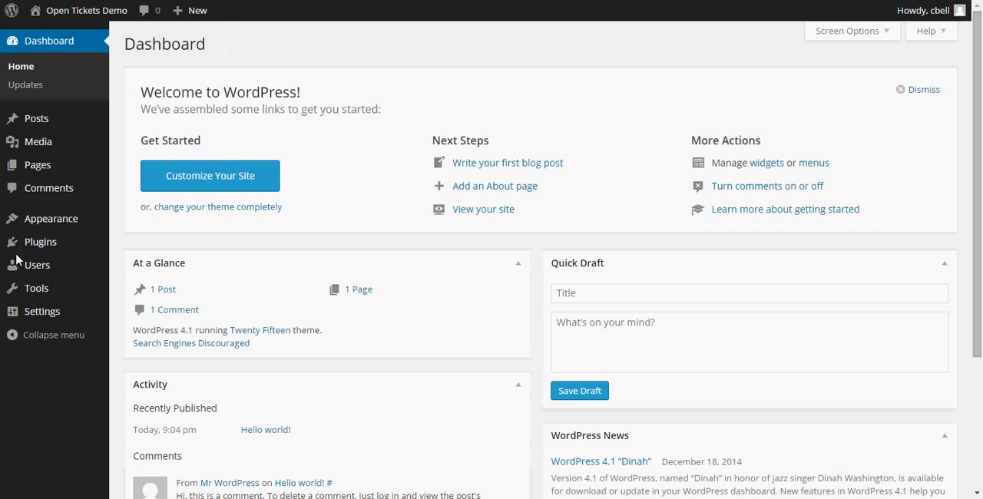
mouse_move(43, 318)
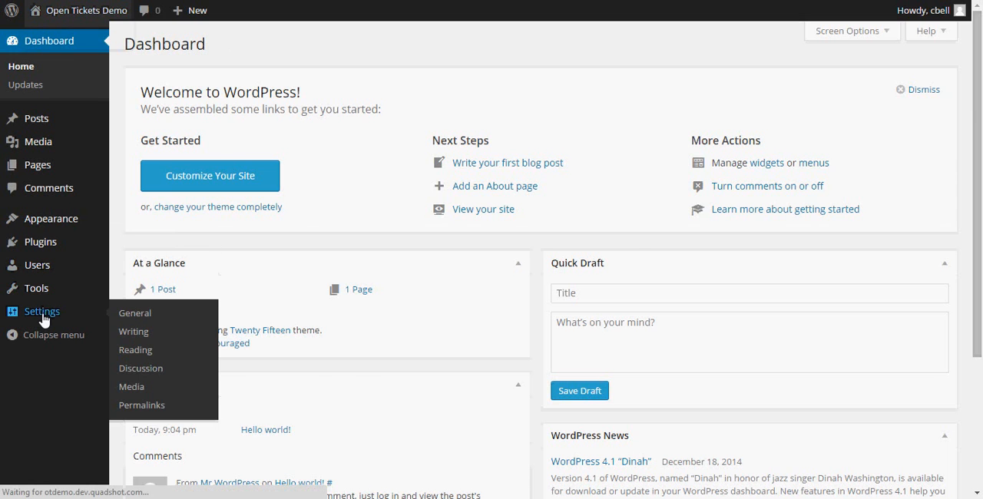
- In Settings > Permalinks, choose the Post name structure and save the changes
left_click(135, 314)
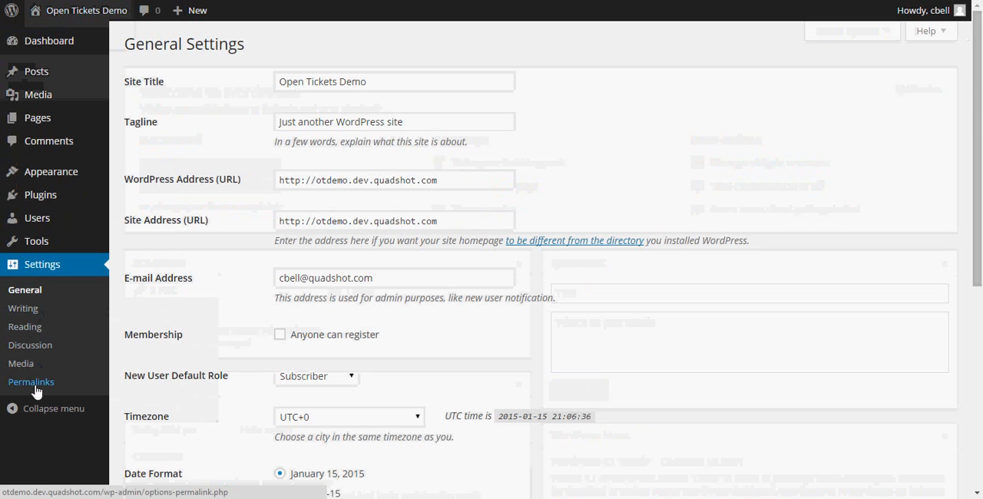
left_click(30, 381)
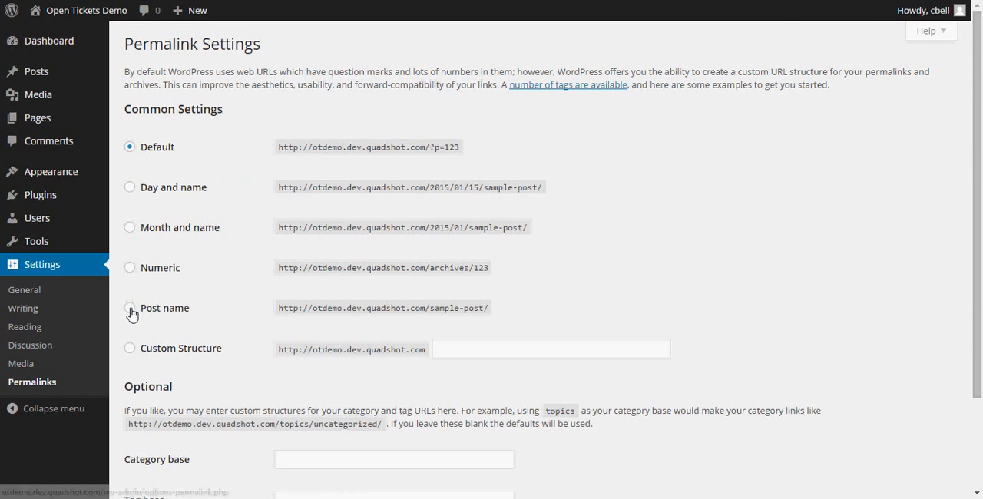
left_click(129, 307)
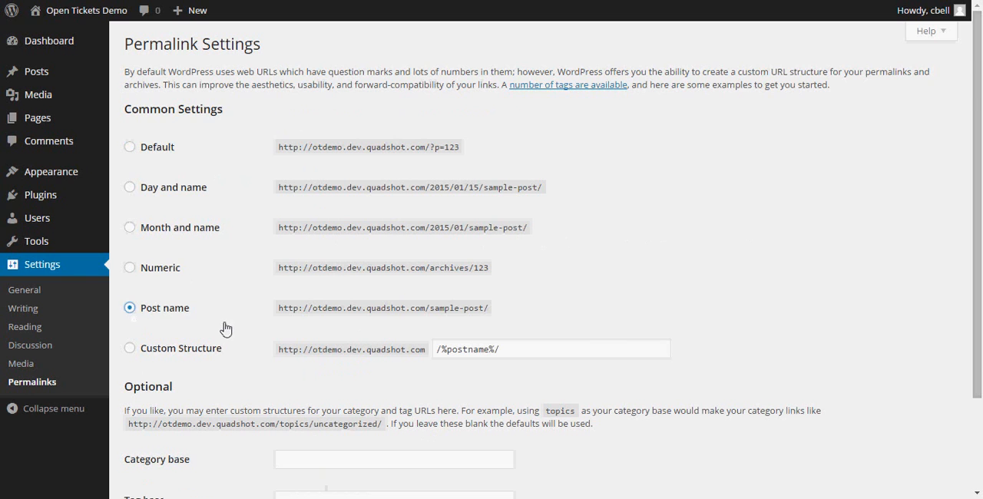
scroll("down", 3)
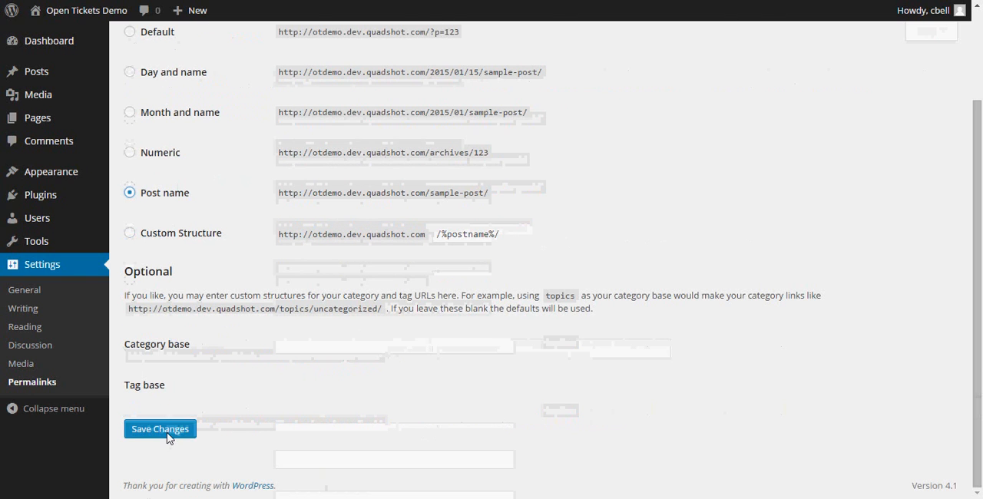
left_click(160, 429)
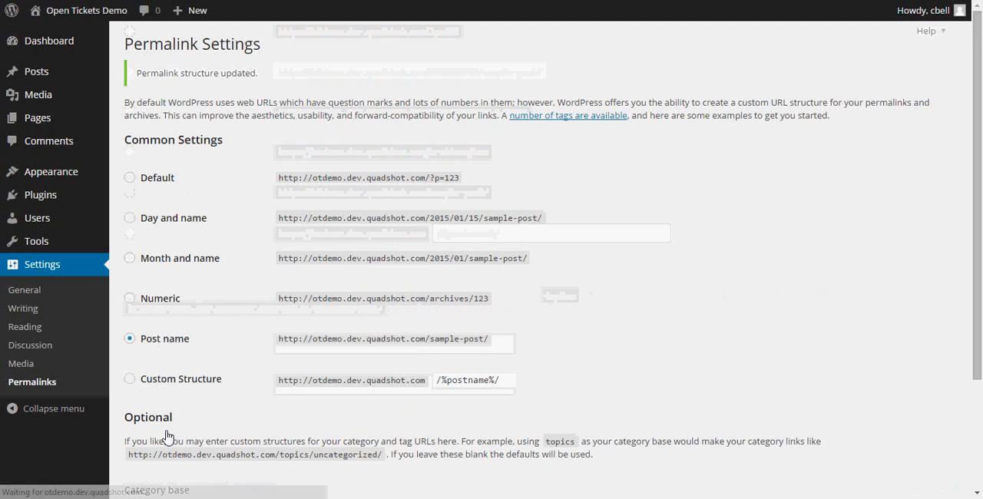
mouse_move(182, 432)
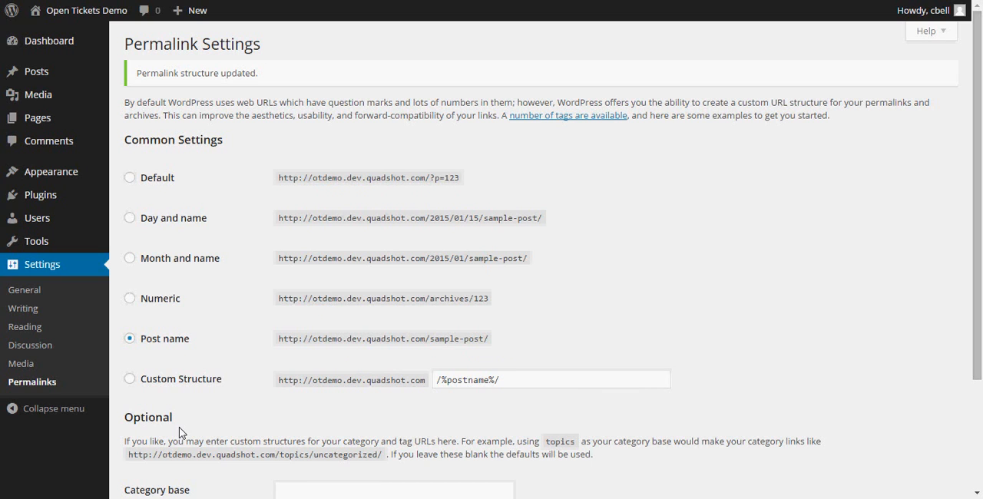
mouse_move(40, 194)
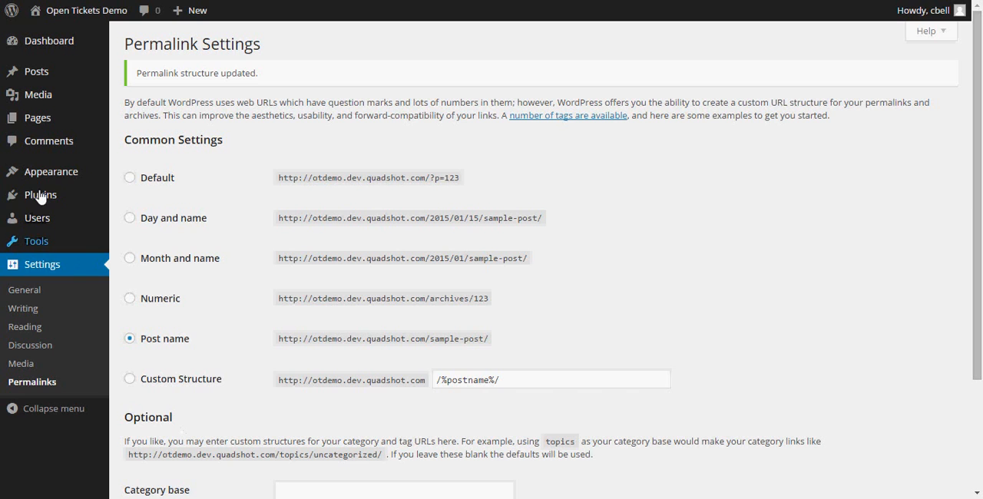
- Search Add New plugins for 'woocommerce' and install WooCommerce 2.2.10, confirming with OK
left_click(40, 193)
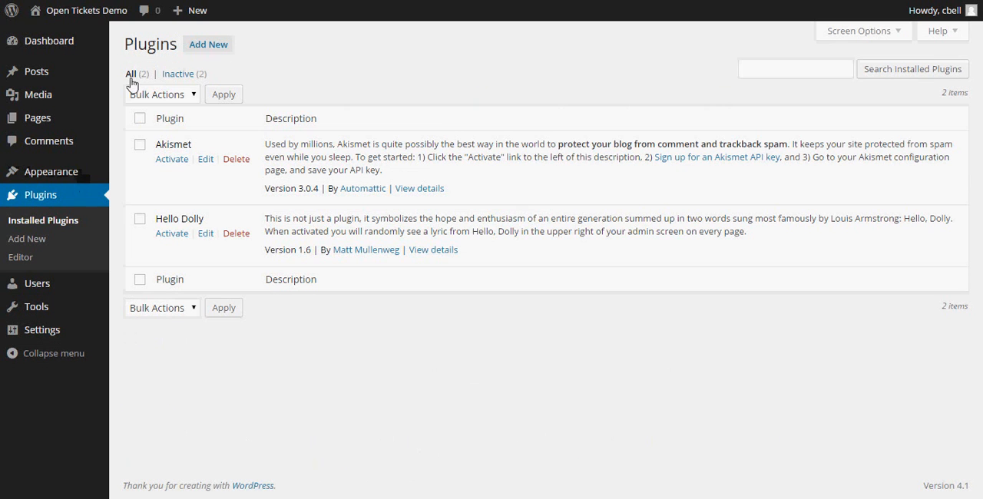
mouse_move(209, 43)
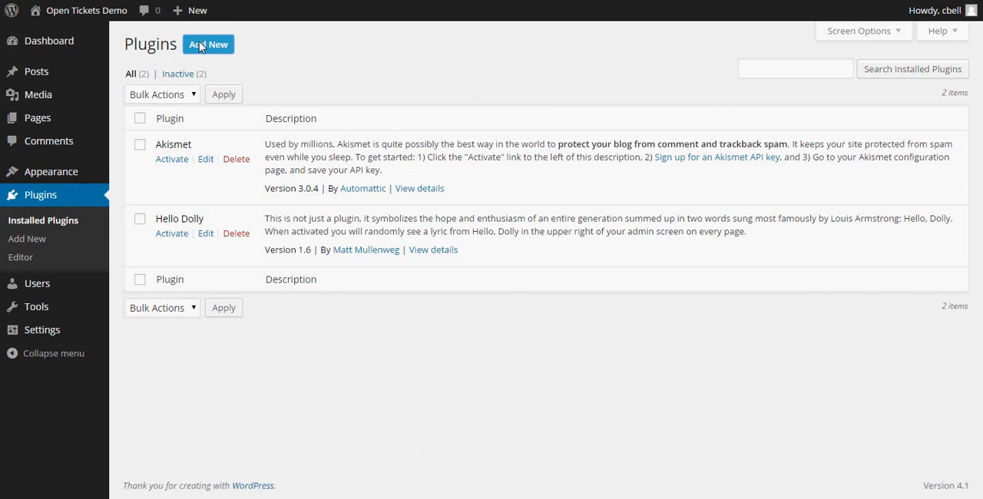
left_click(209, 43)
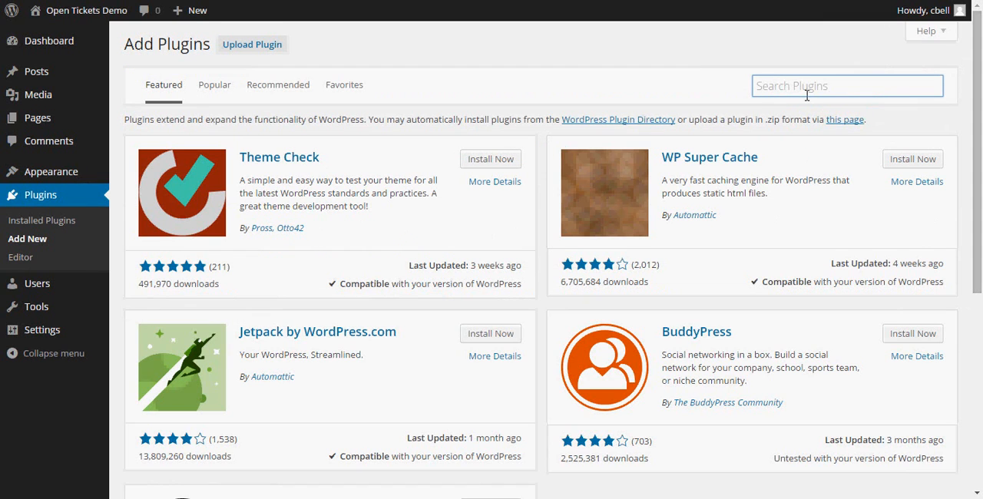
type("woocommerce")
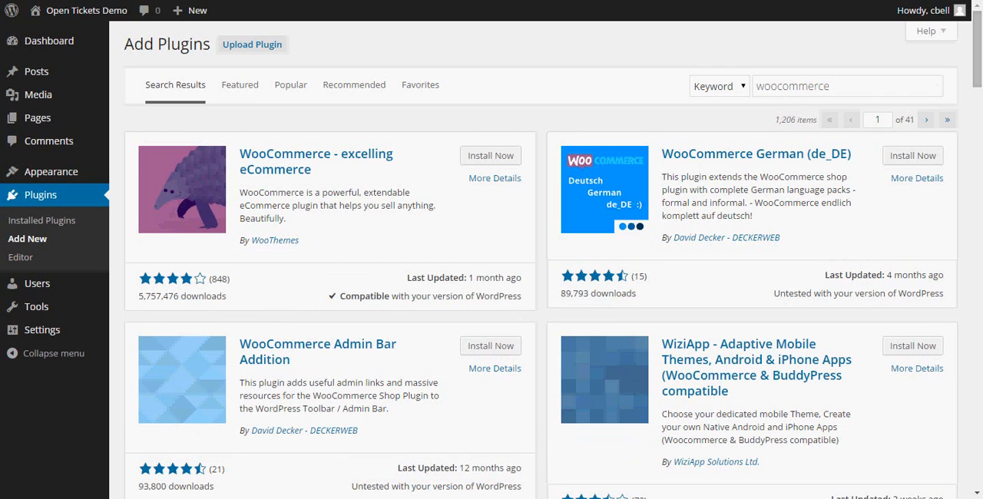
mouse_move(474, 172)
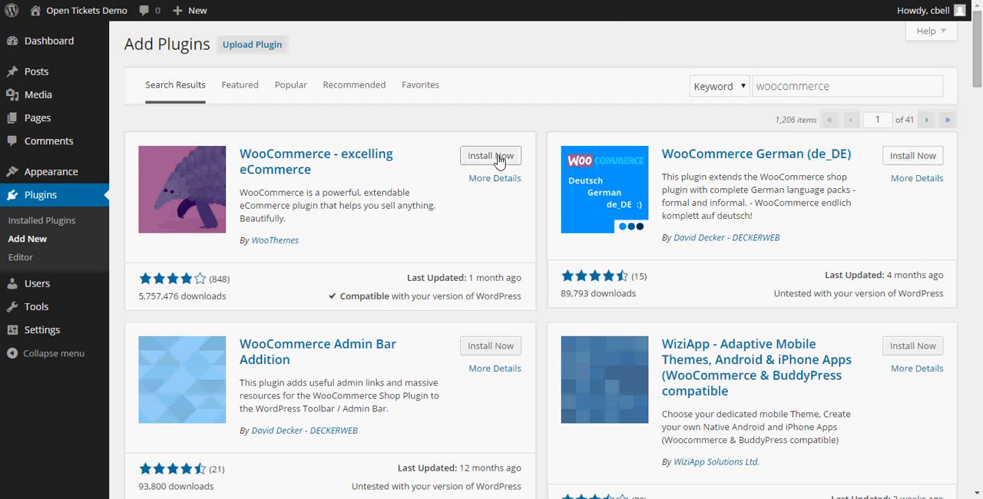
left_click(491, 155)
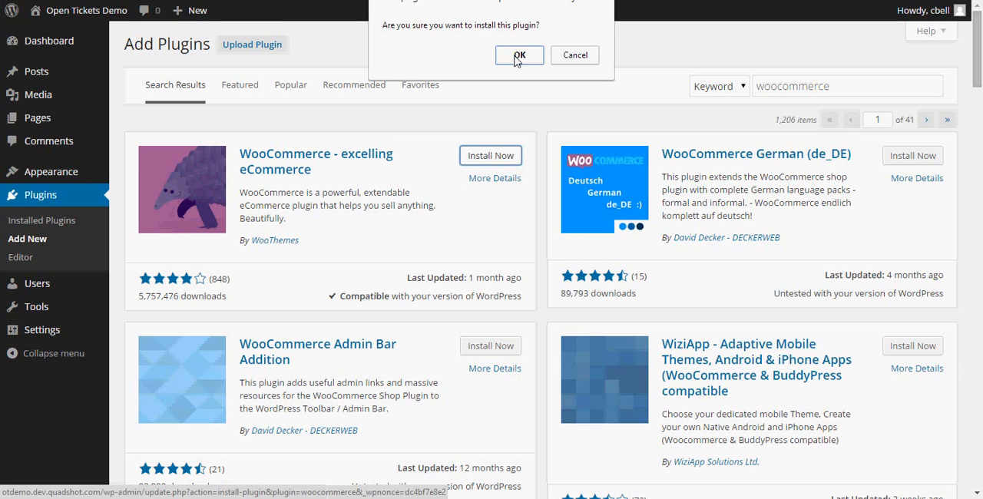
left_click(520, 55)
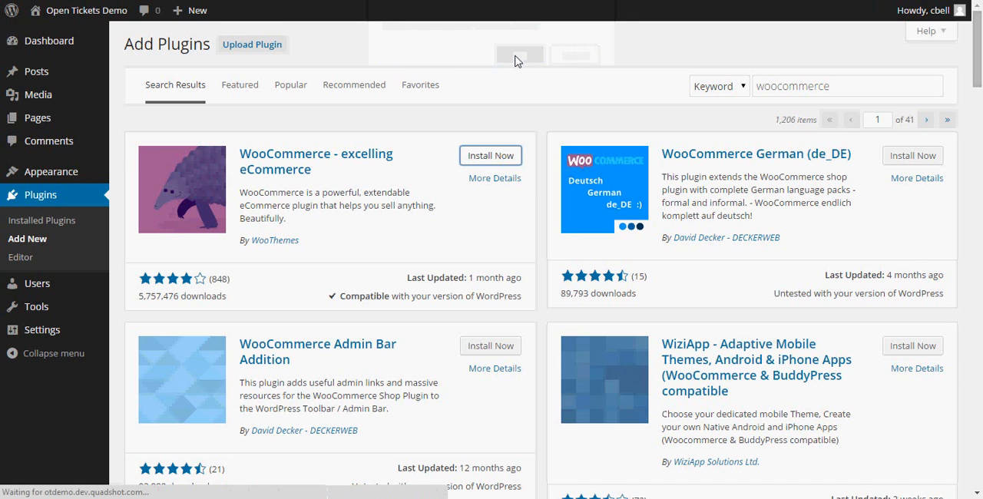
left_click(491, 156)
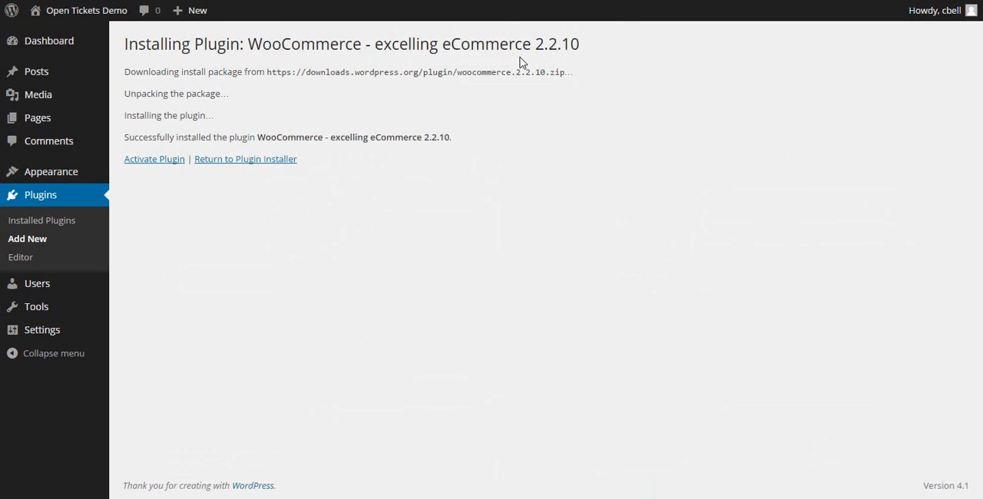
mouse_move(184, 151)
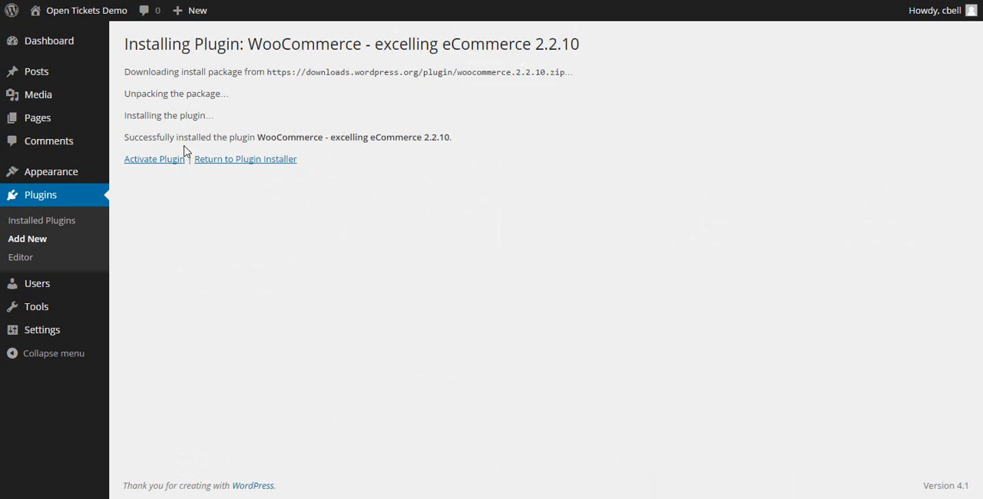
mouse_move(153, 160)
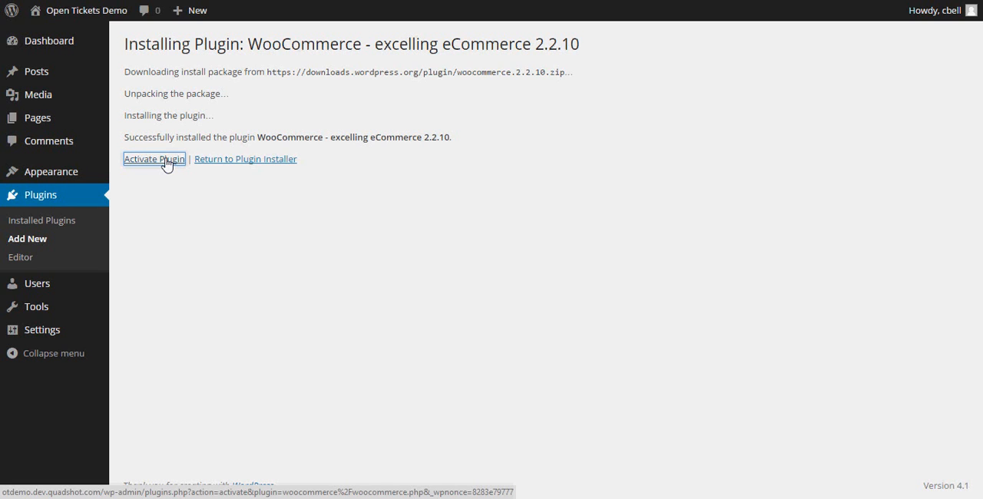
- Activate the freshly installed WooCommerce plugin from the install results page
left_click(153, 160)
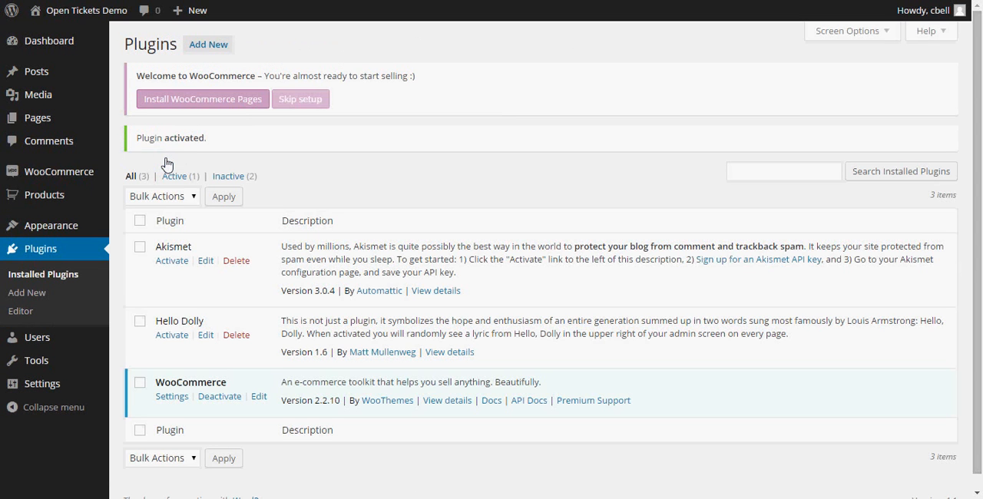
mouse_move(172, 163)
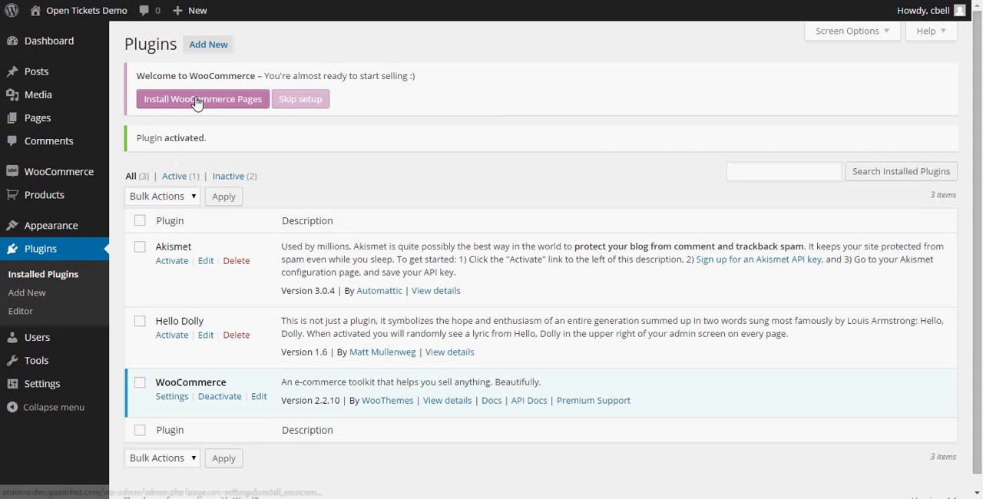
mouse_move(203, 98)
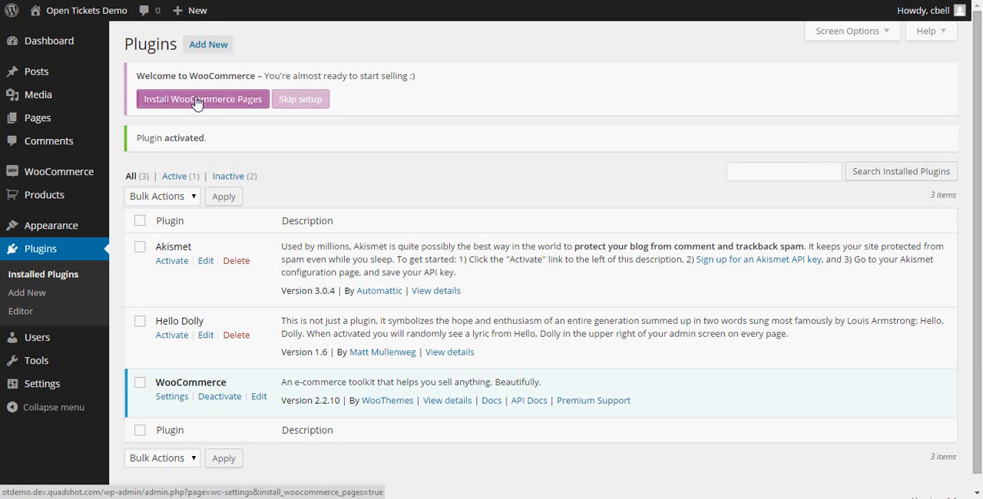
- Install the default WooCommerce shop pages from the welcome notice
left_click(203, 98)
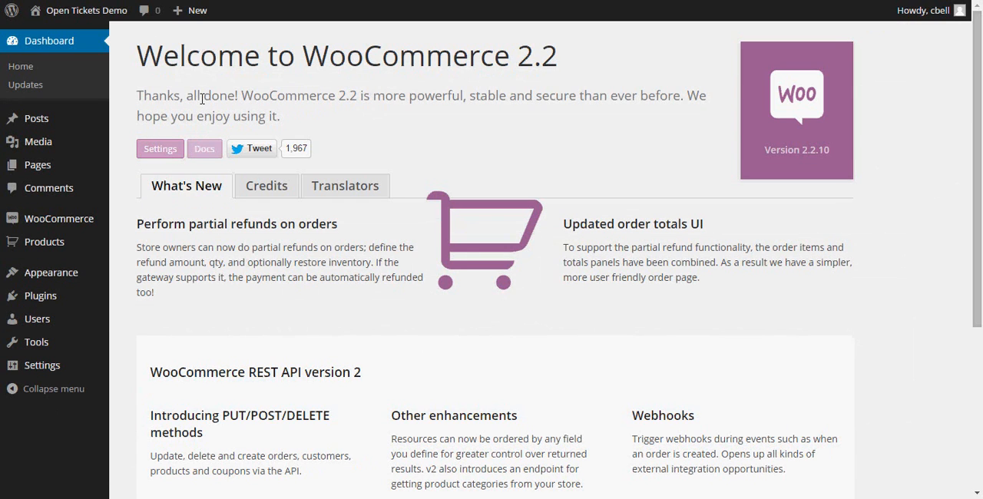
mouse_move(132, 196)
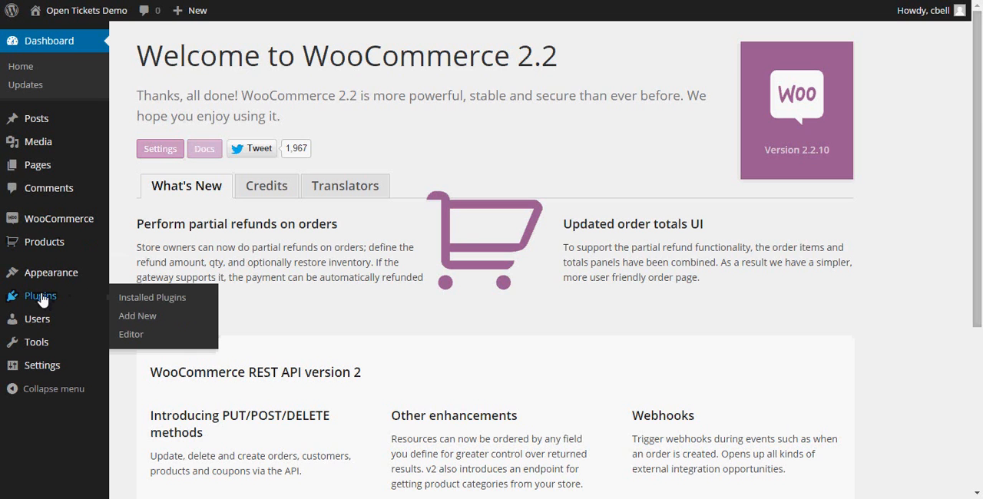
- Search Add New plugins for 'open tickets community edition' and install it, confirming with OK
left_click(152, 298)
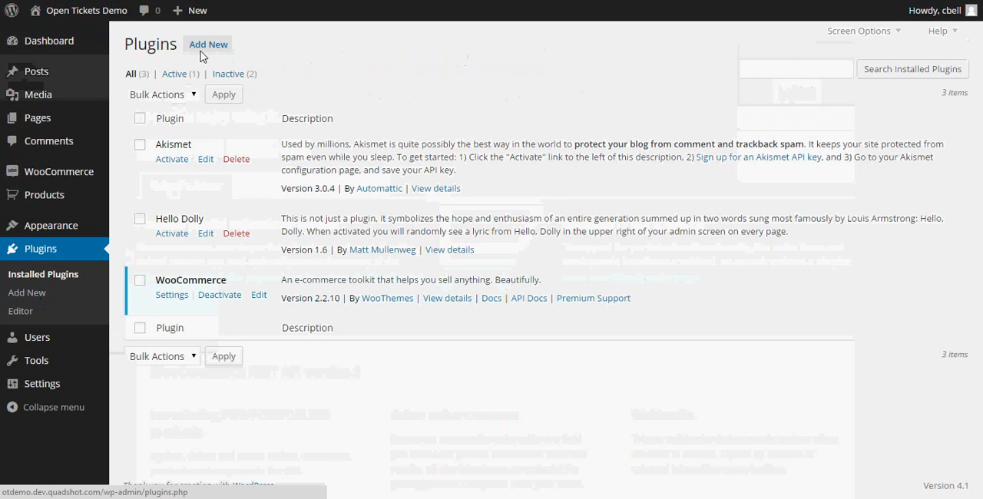
left_click(209, 43)
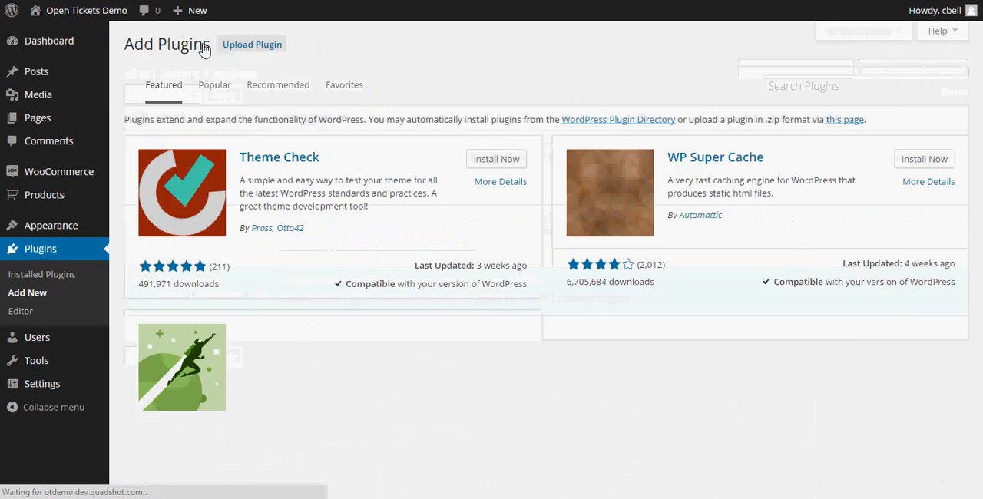
left_click(847, 85)
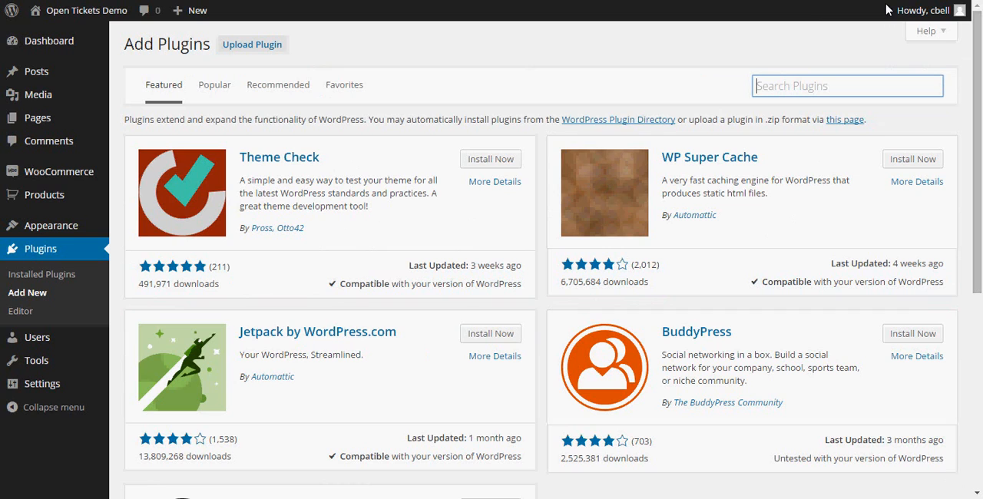
type("open tickets community edi")
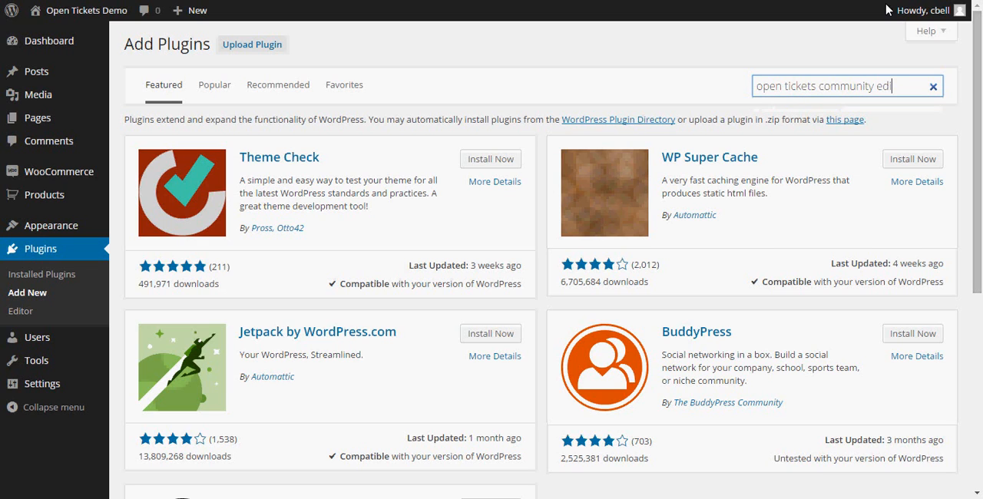
type("tion")
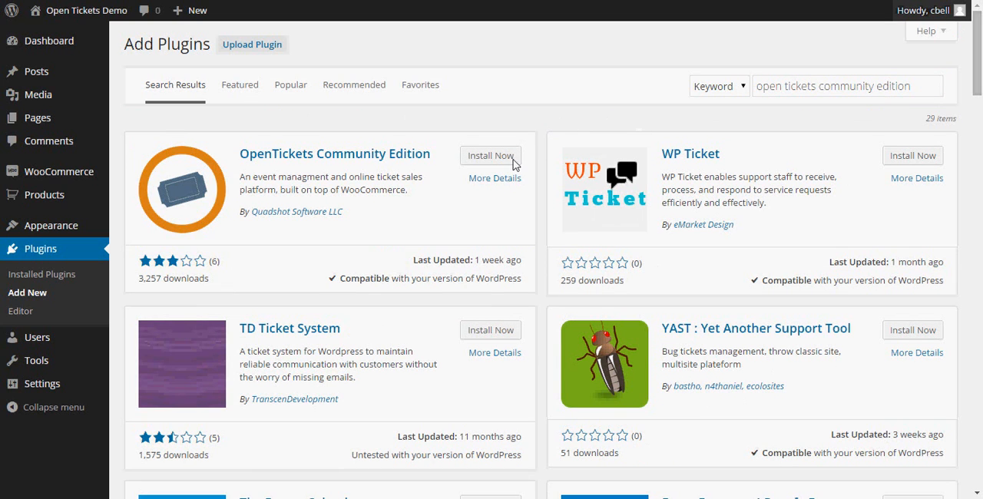
left_click(490, 155)
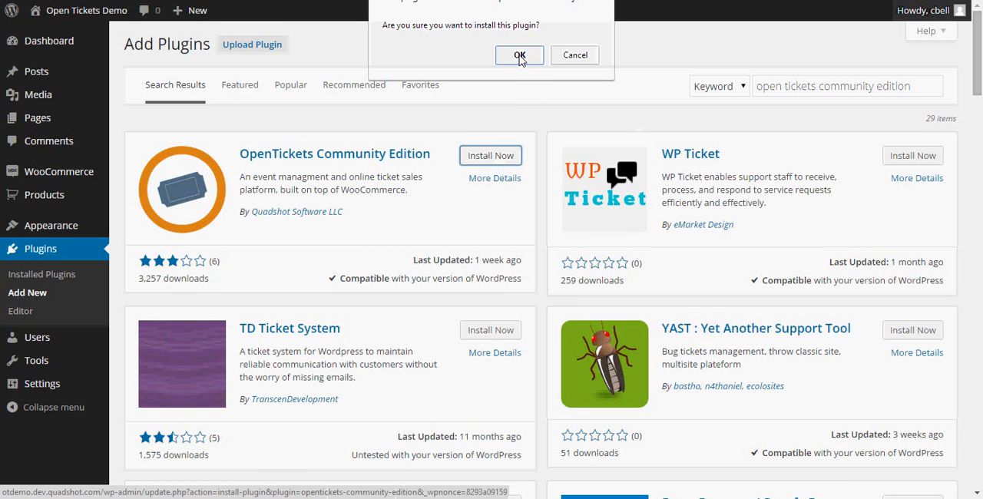
left_click(520, 55)
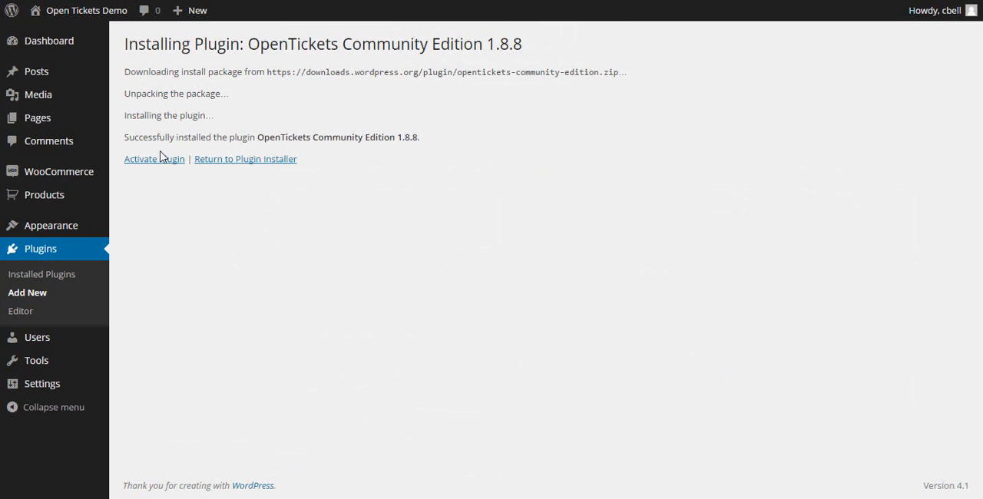
mouse_move(154, 160)
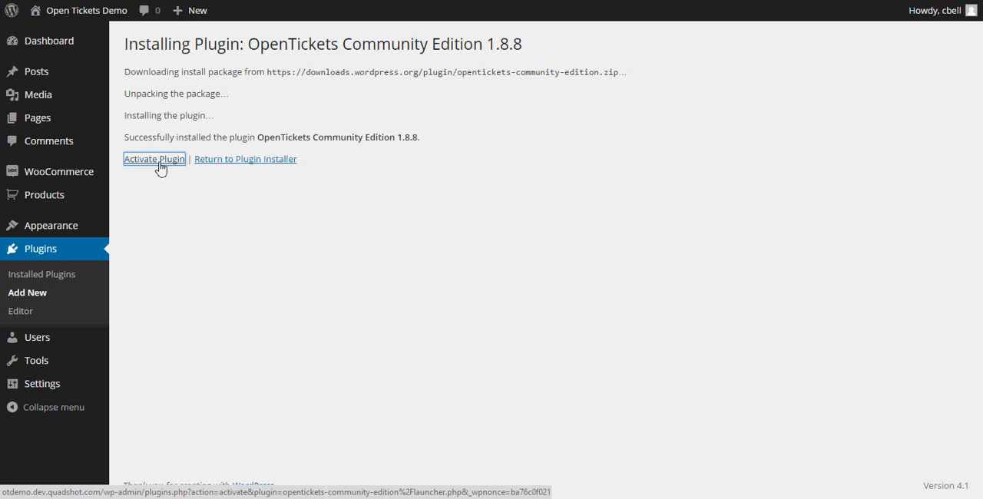
- Activate OpenTickets Community Edition and answer Yes to the usage-stats prompt
left_click(153, 160)
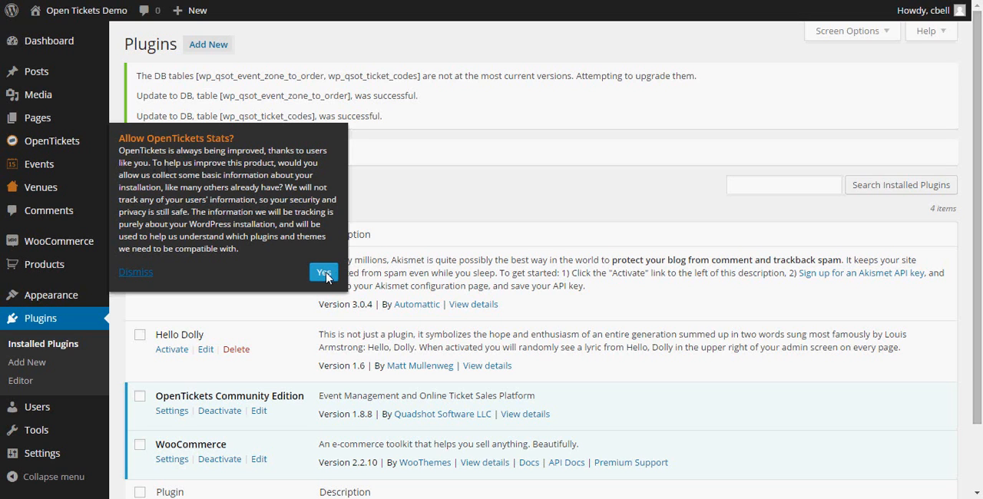
left_click(323, 272)
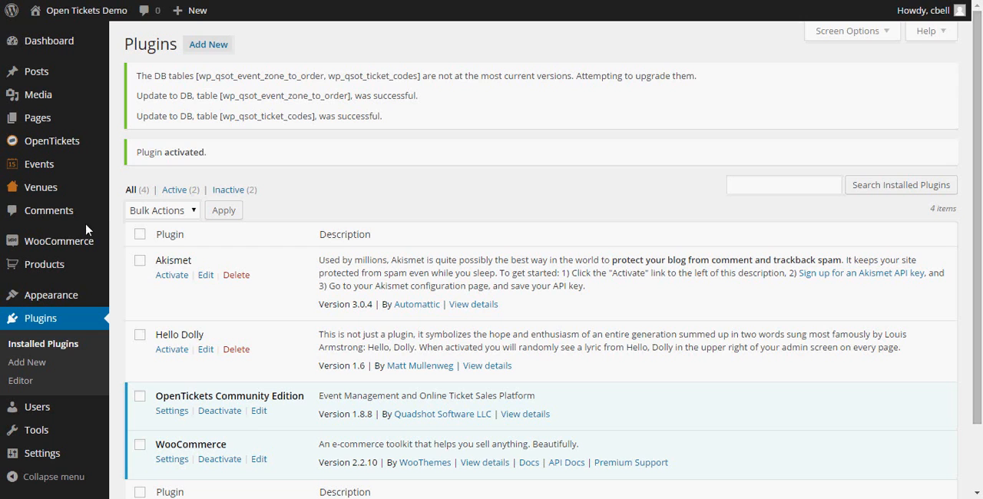
mouse_move(58, 240)
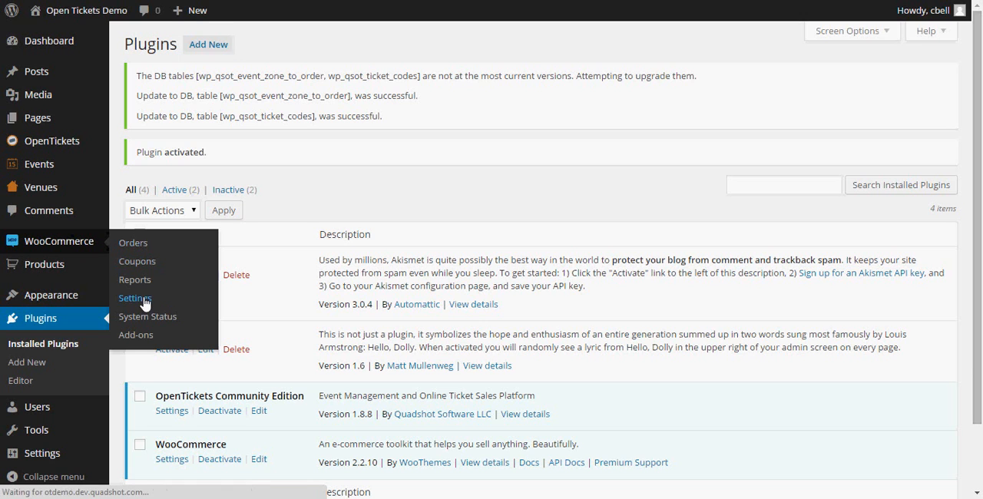
- In WooCommerce general settings, set base location United States — Nevada and currency US Dollars, then save
left_click(135, 298)
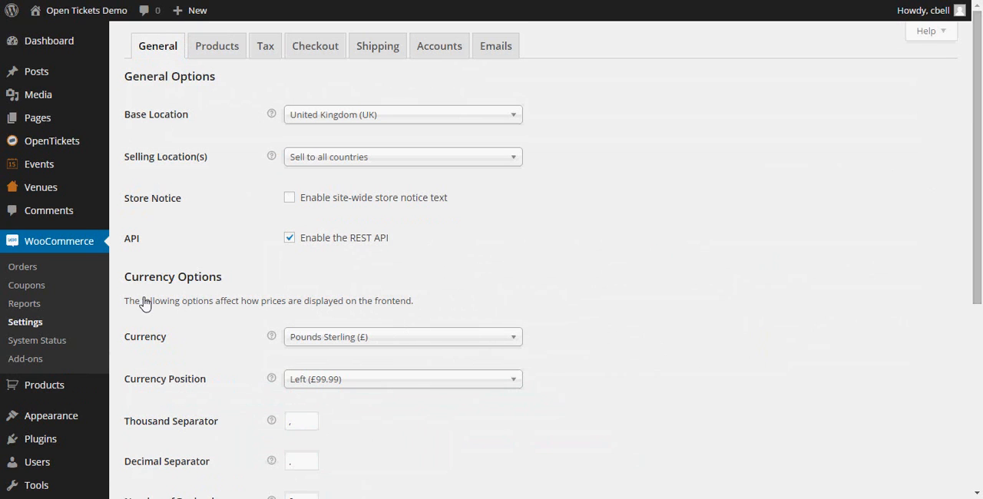
mouse_move(489, 117)
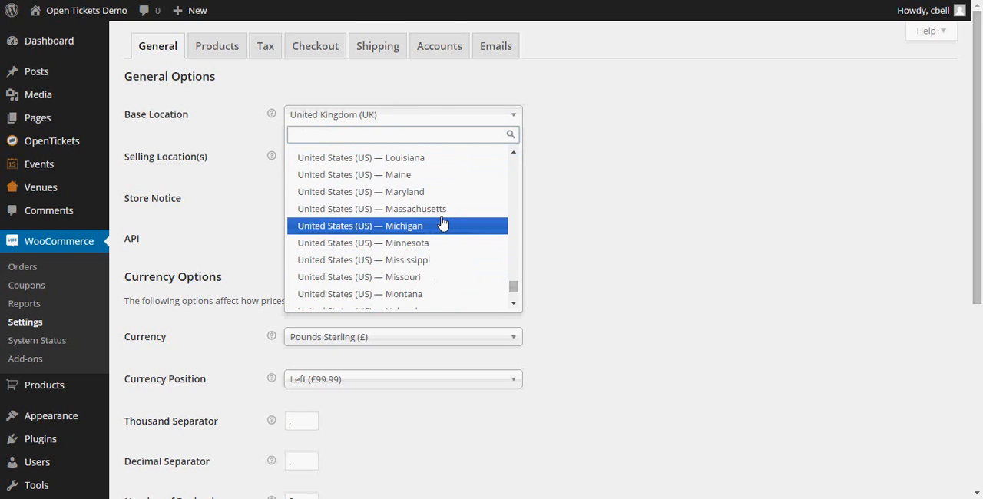
scroll("down", 3)
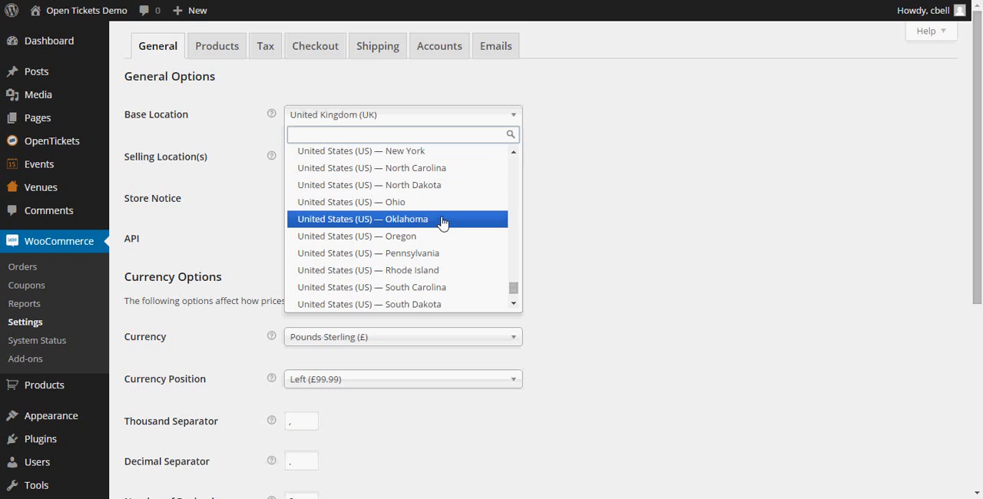
scroll("up", 3)
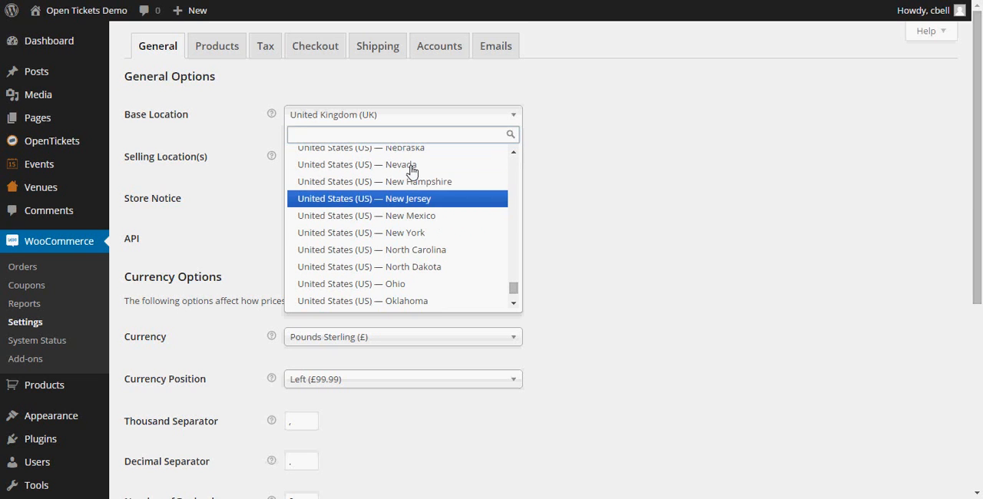
left_click(356, 163)
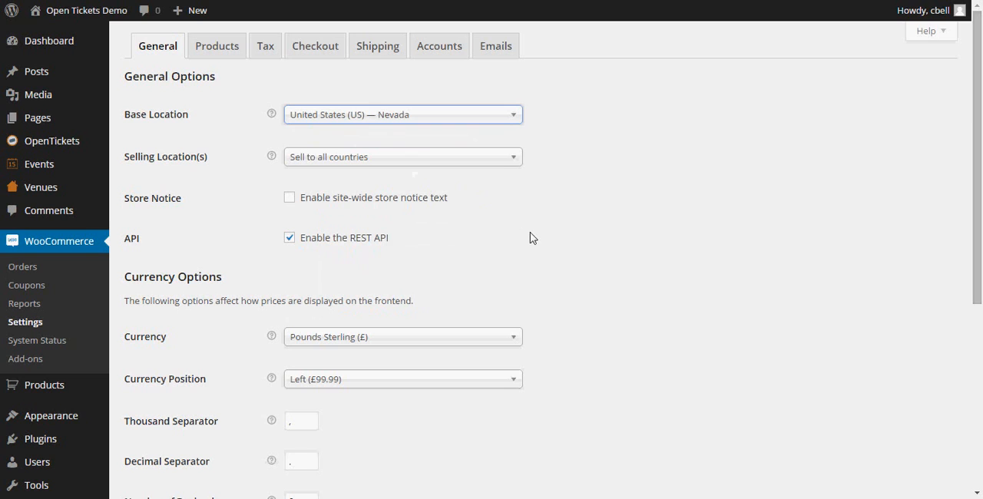
mouse_move(444, 333)
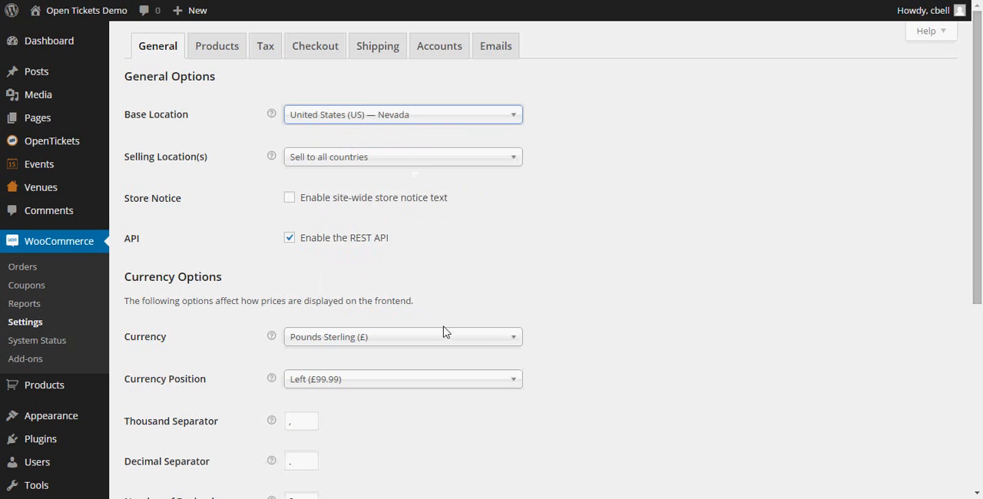
mouse_move(449, 344)
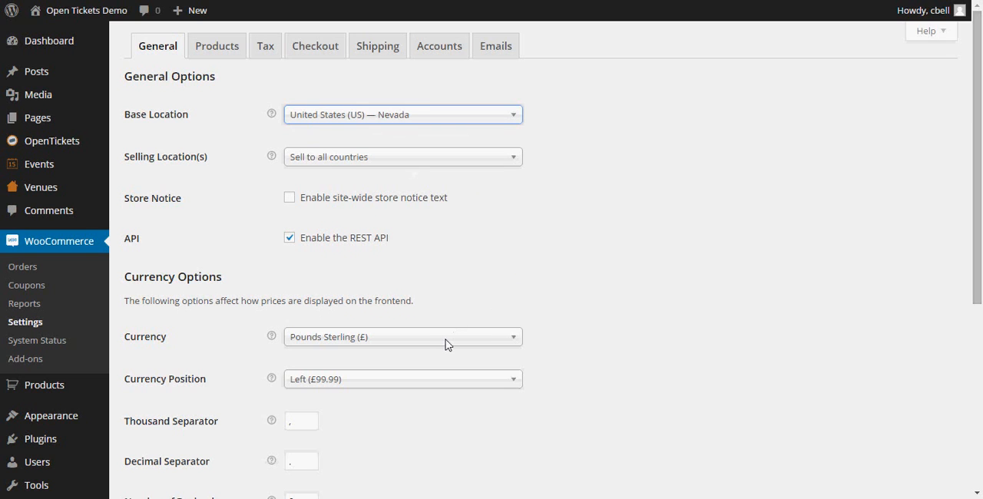
mouse_move(518, 345)
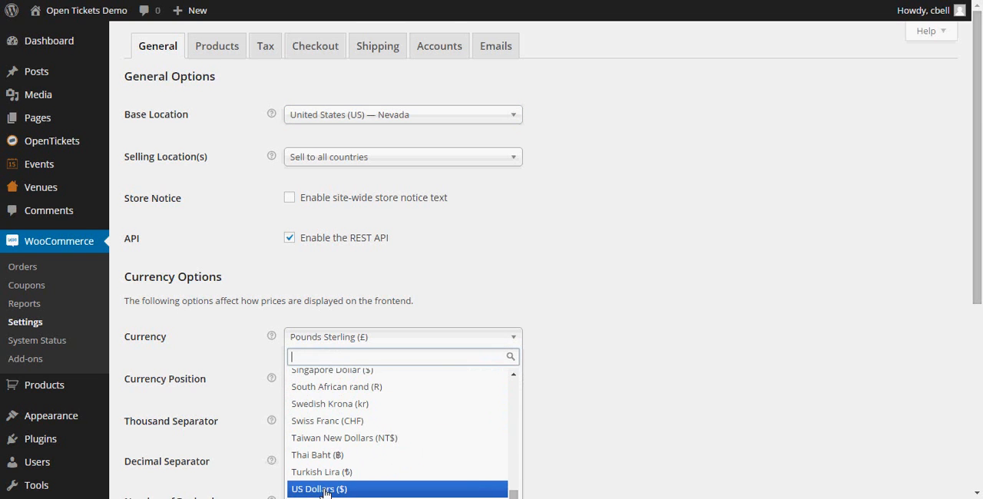
left_click(319, 489)
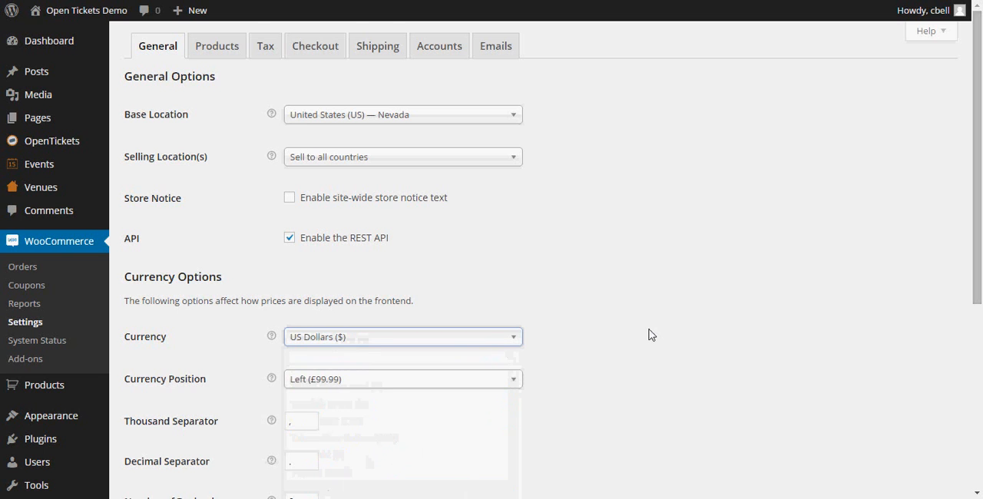
scroll("down", 3)
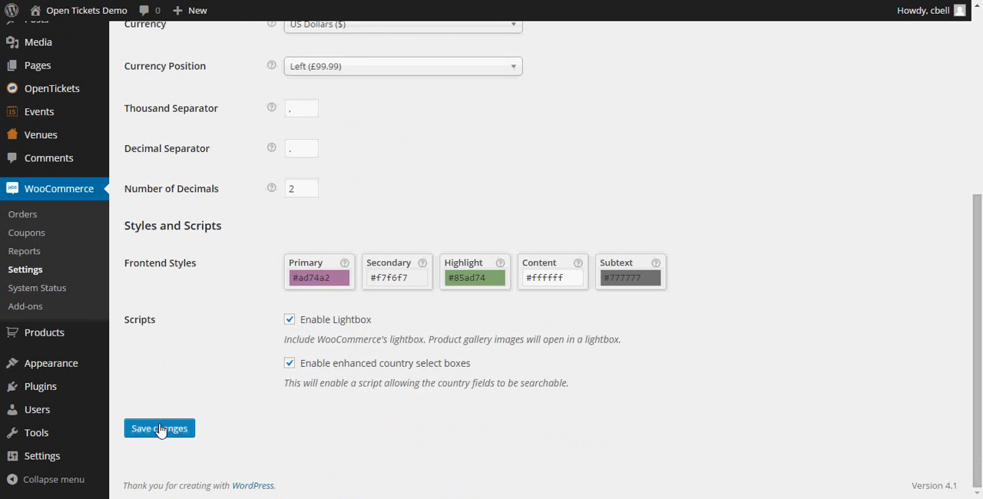
left_click(160, 429)
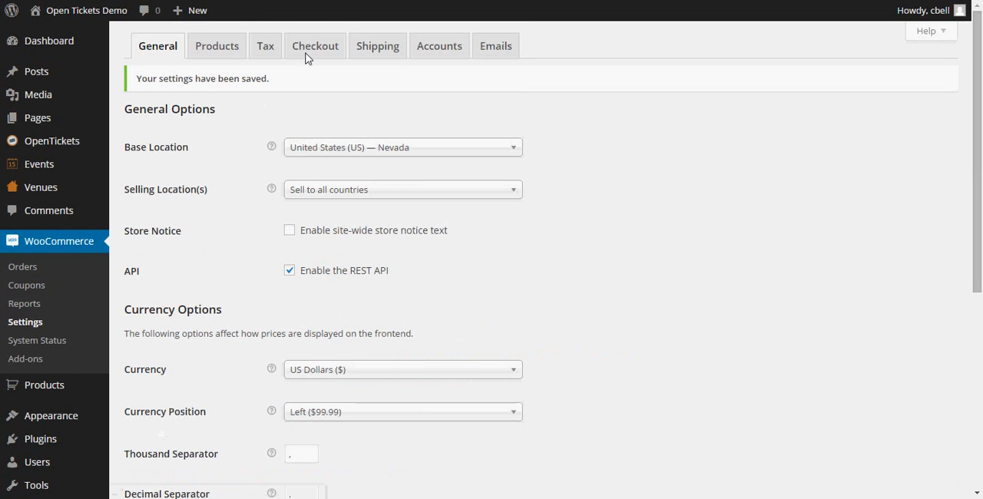
- On the Checkout settings, uncheck Enable guest checkout
left_click(315, 46)
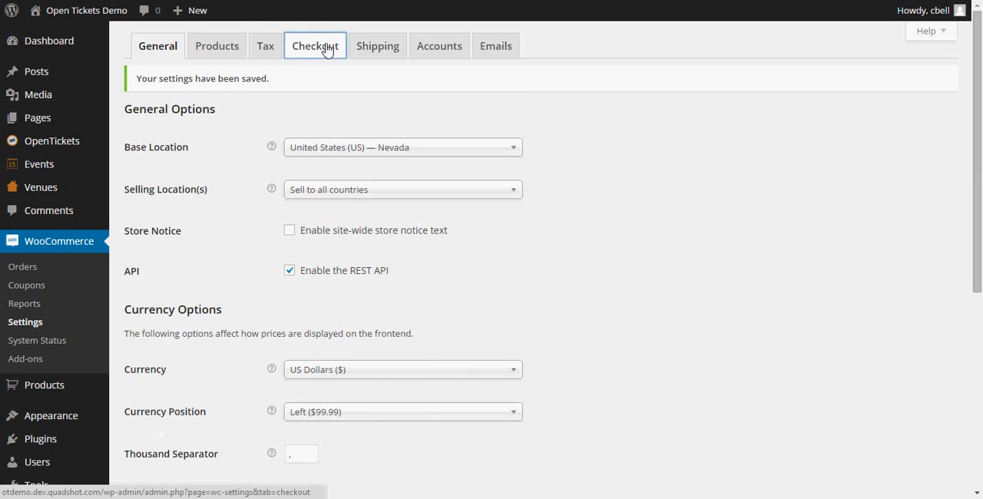
left_click(315, 46)
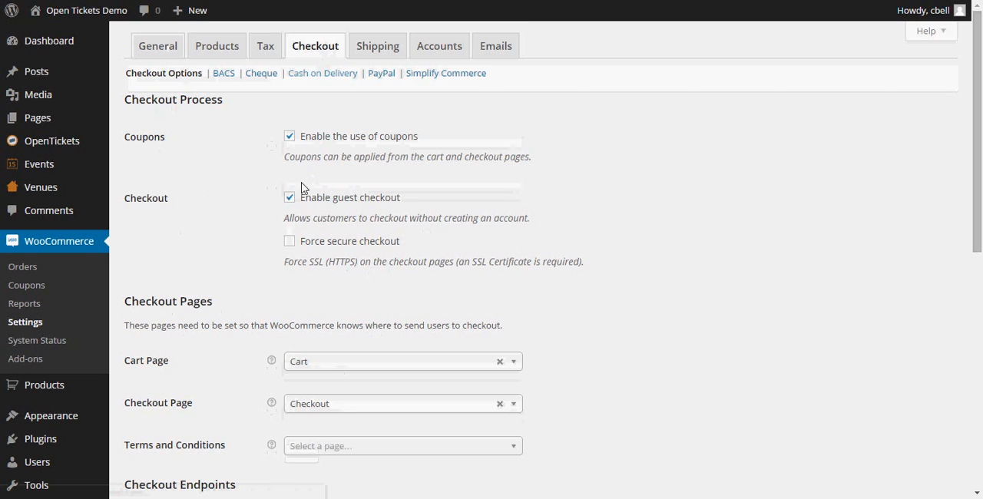
left_click(289, 196)
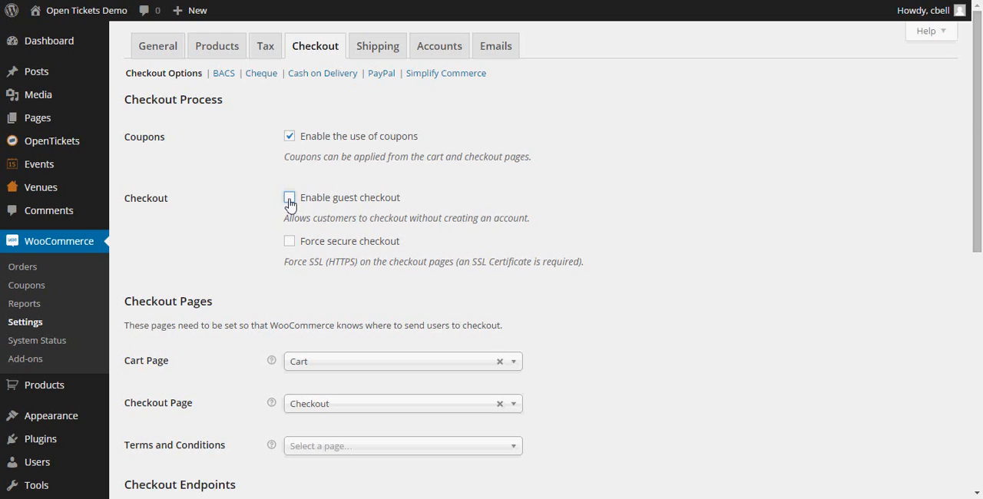
- Under Payment Gateways, select PayPal as Default and save the checkout settings
scroll("down", 3)
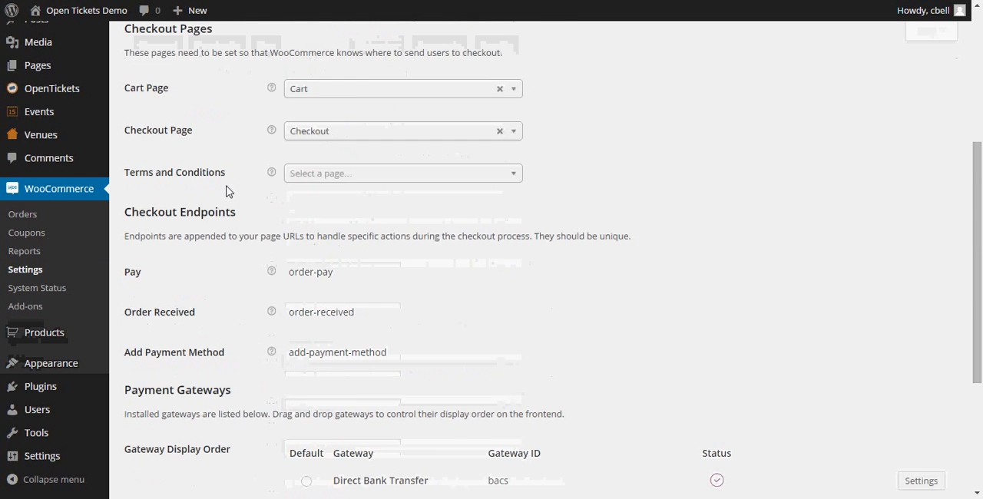
scroll("down", 3)
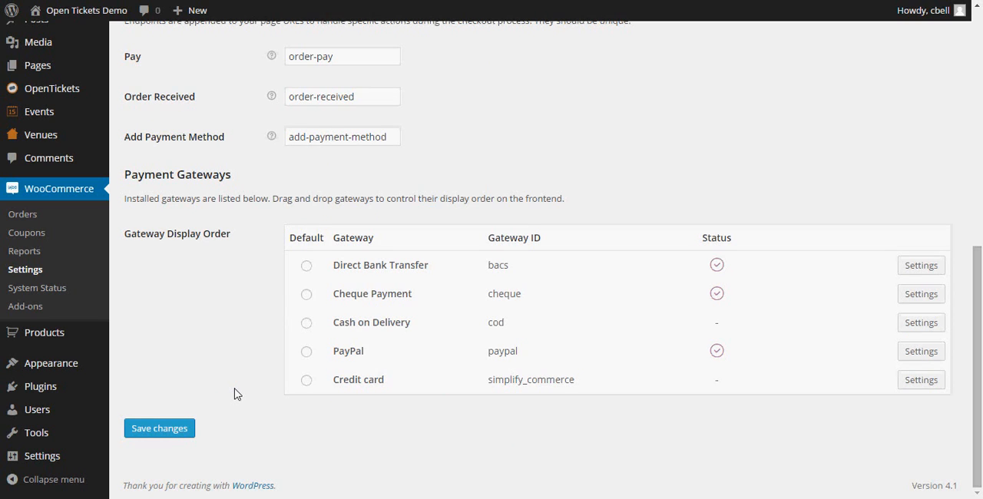
mouse_move(224, 382)
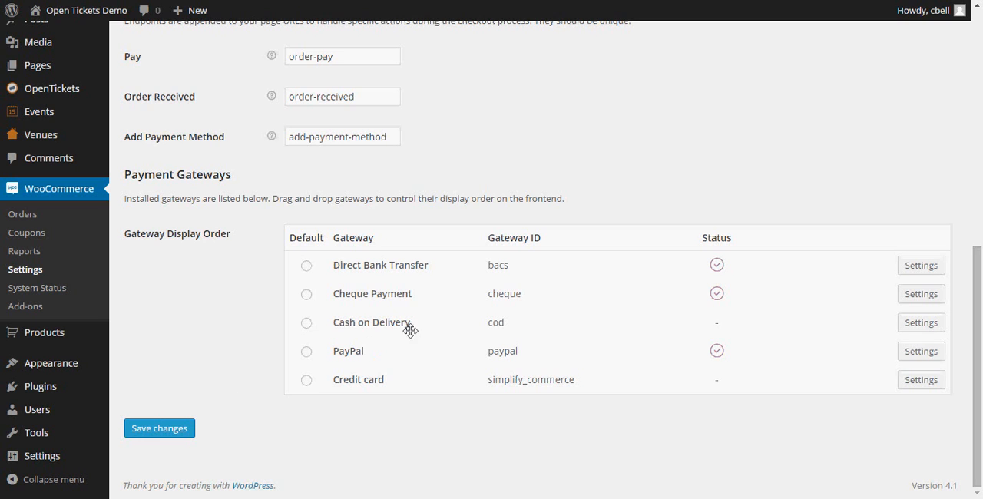
mouse_move(307, 353)
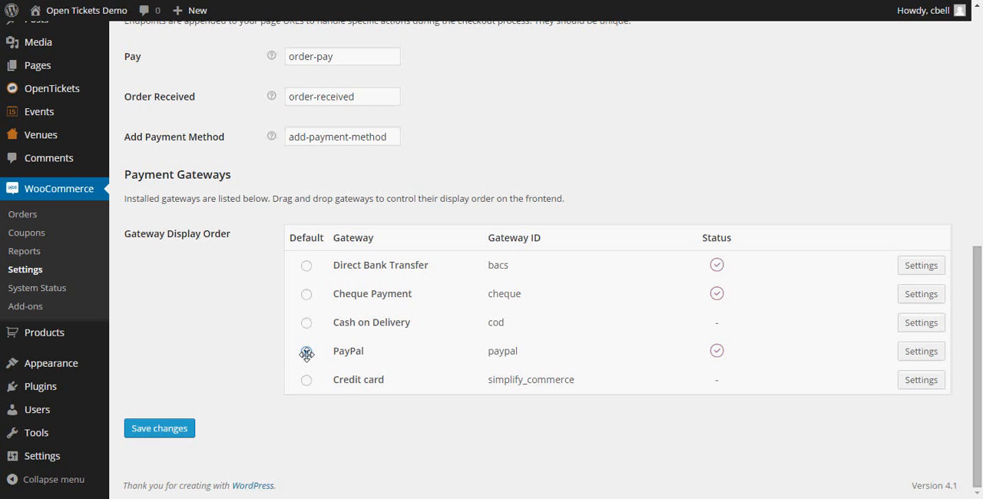
left_click(307, 350)
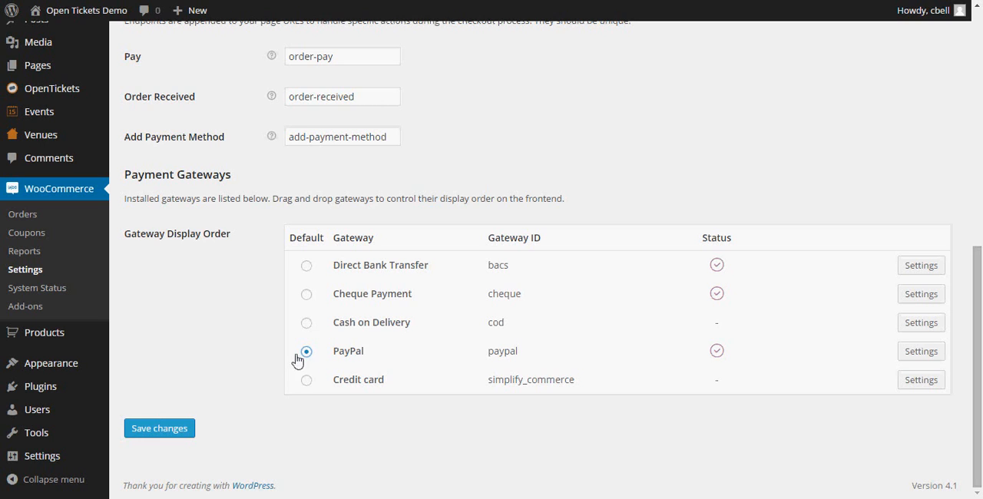
left_click(160, 428)
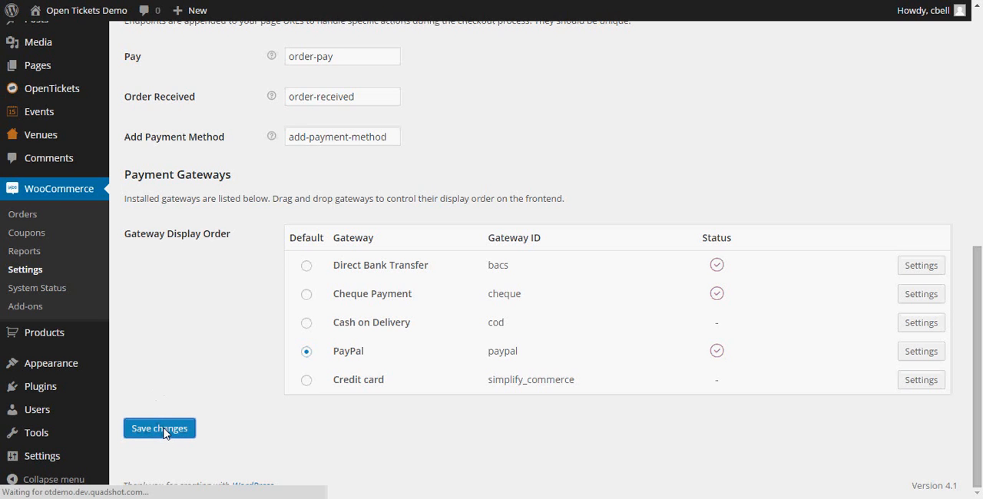
left_click(160, 427)
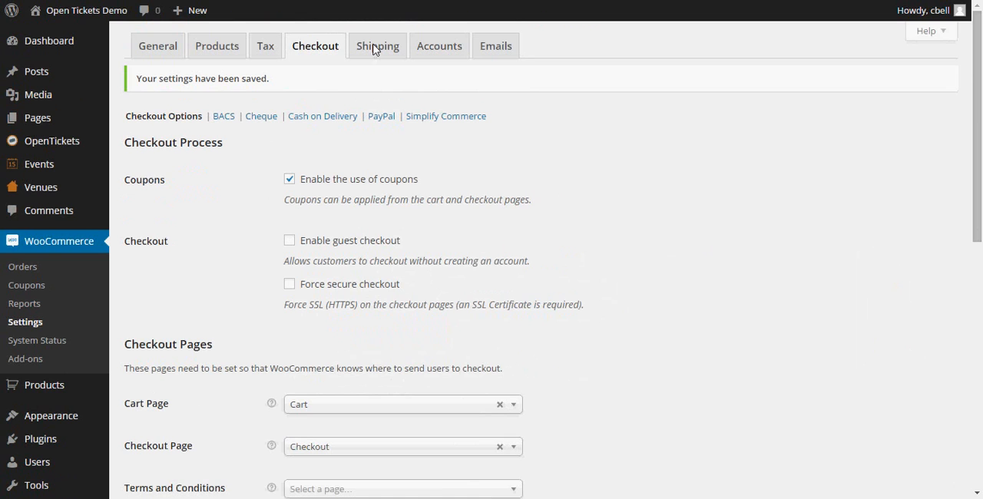
- On the Shipping settings, uncheck Enable shipping and save
left_click(378, 46)
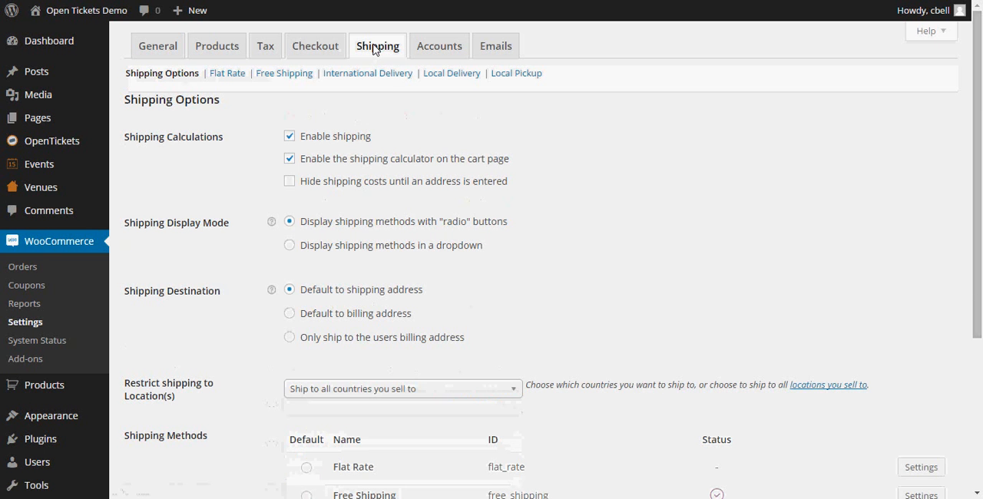
mouse_move(407, 107)
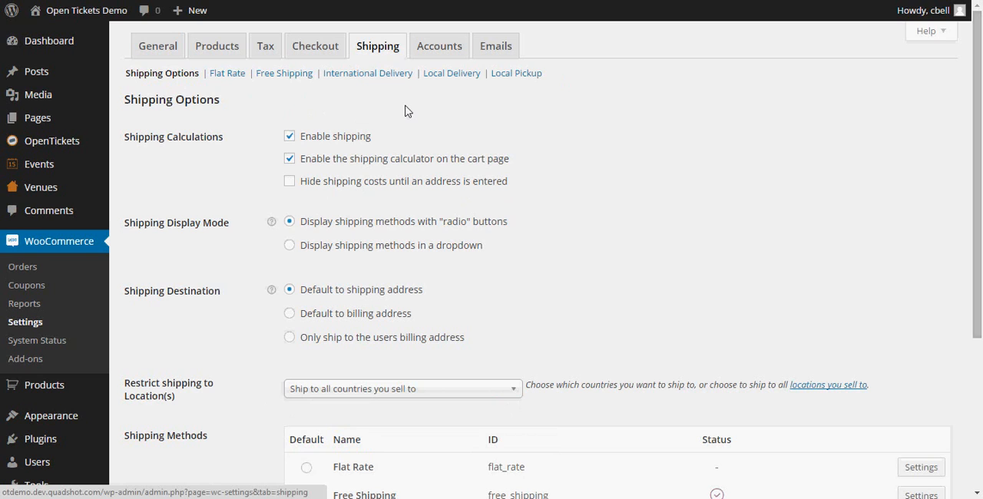
mouse_move(307, 145)
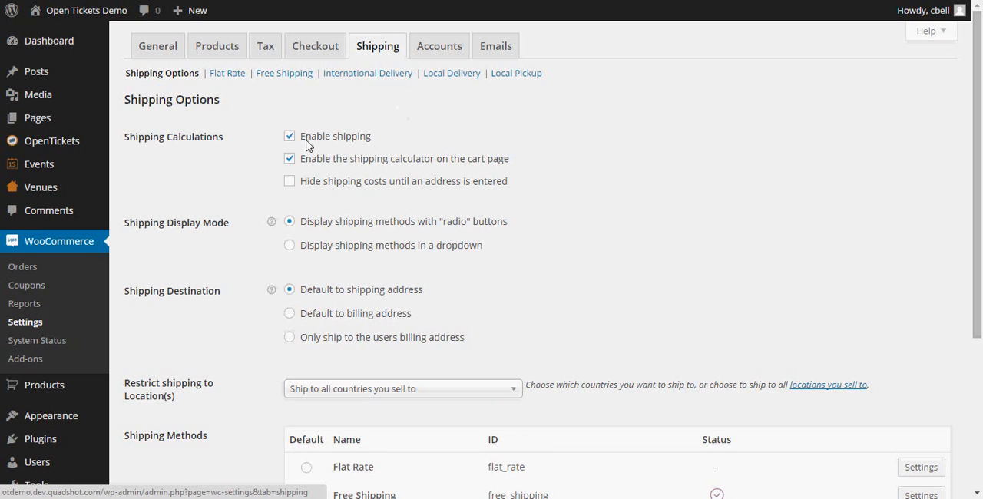
left_click(289, 135)
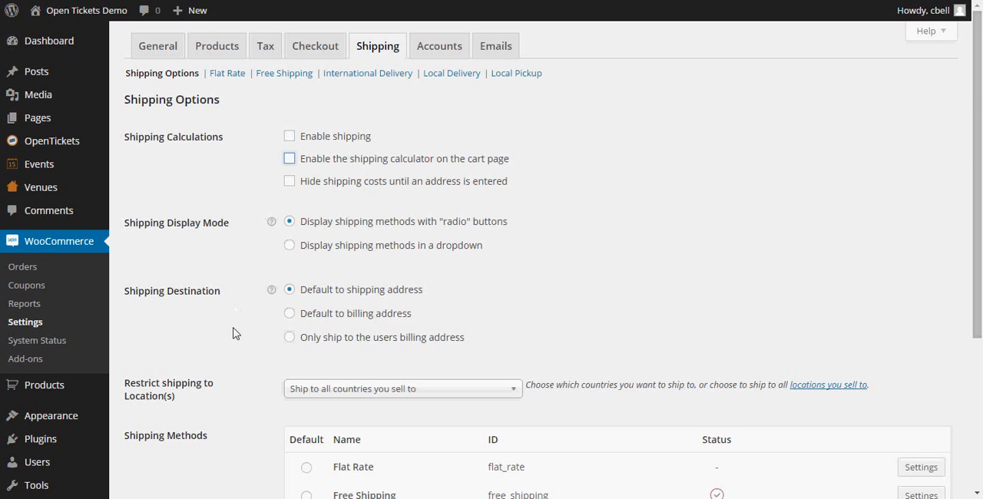
scroll("down", 3)
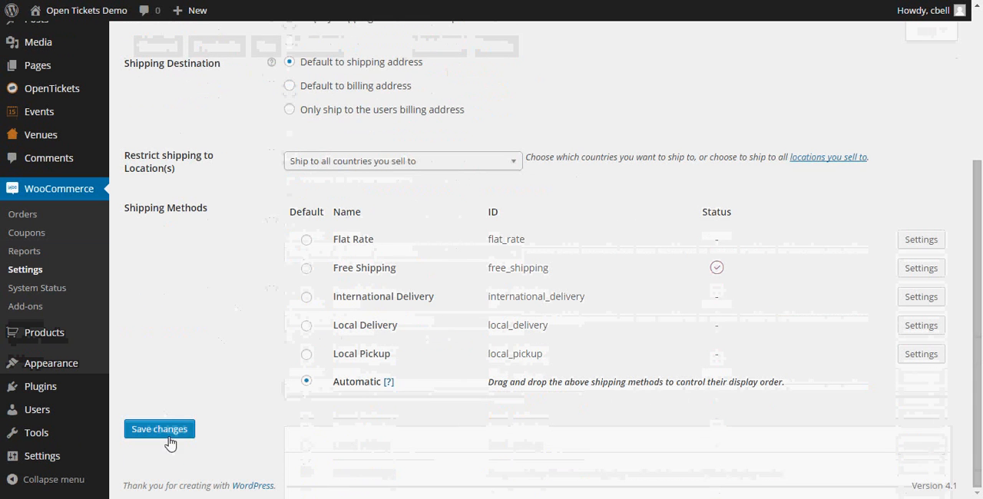
left_click(160, 428)
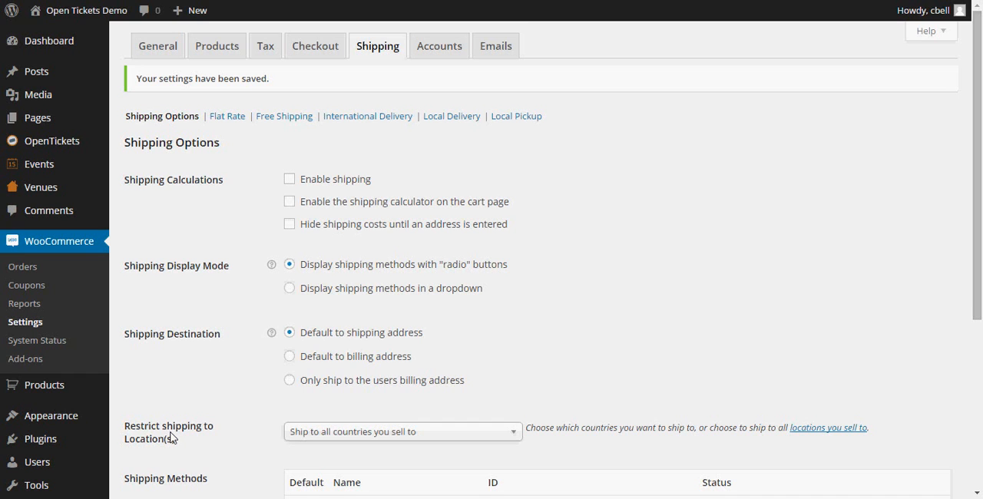
mouse_move(190, 461)
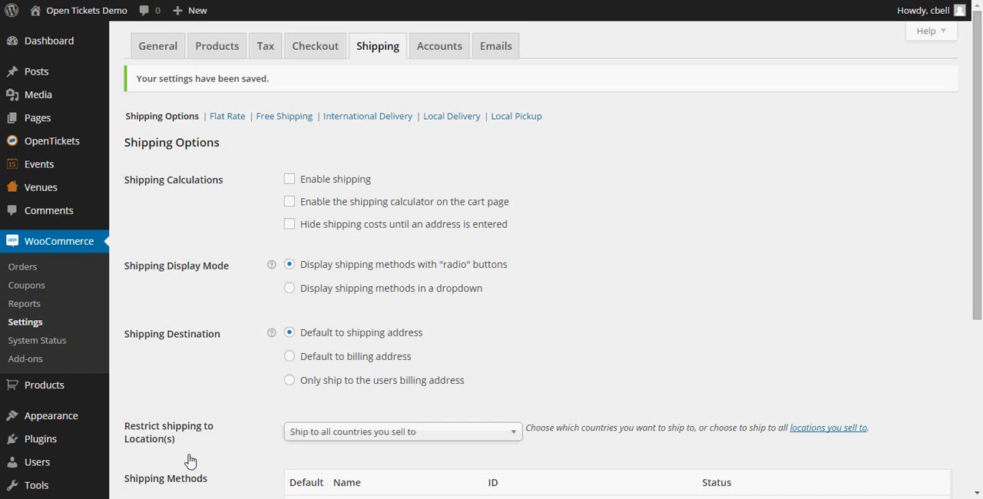